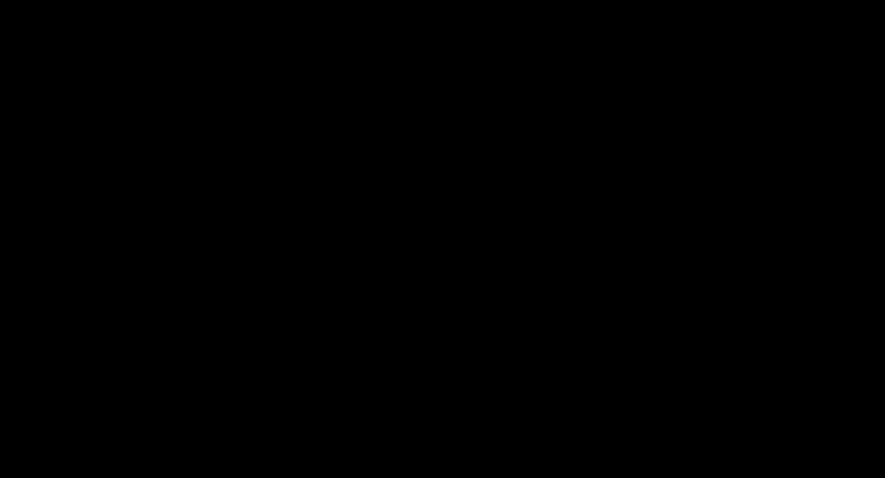
# - Handwrite the orange 'Chess' heading top-left, underline it, and start the first developer box below
pyautogui.write('Ch')
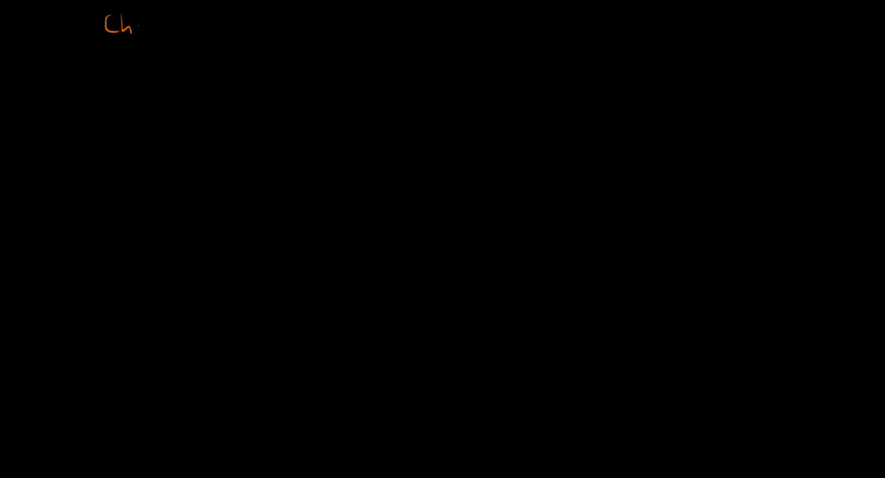
pyautogui.write('ess')
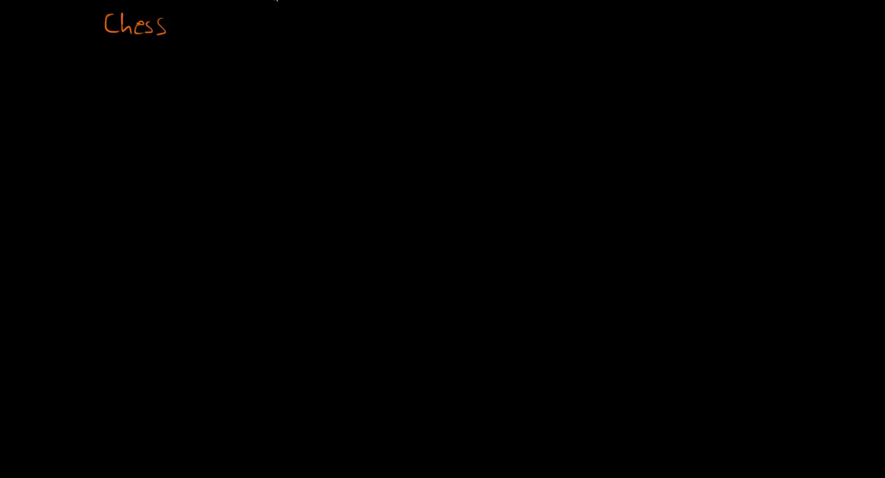
pyautogui.moveTo(94, 39); pyautogui.dragTo(186, 42)
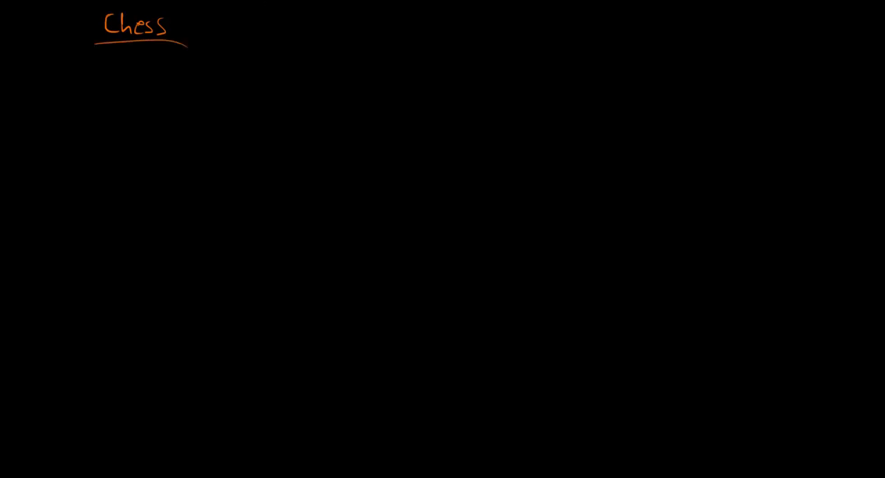
pyautogui.moveTo(86, 149); pyautogui.dragTo(124, 177)
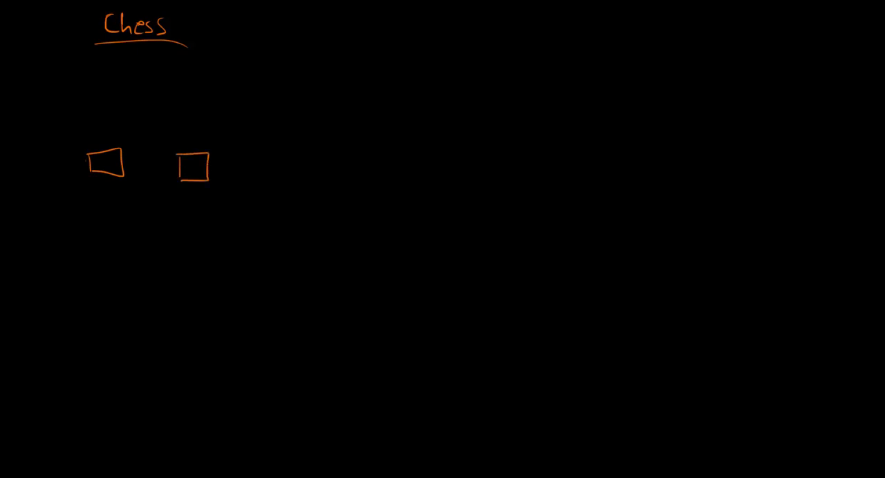
# - Sketch the row of small boxes and label them AI, Server and games beside the UI box
pyautogui.moveTo(269, 150); pyautogui.dragTo(339, 180)
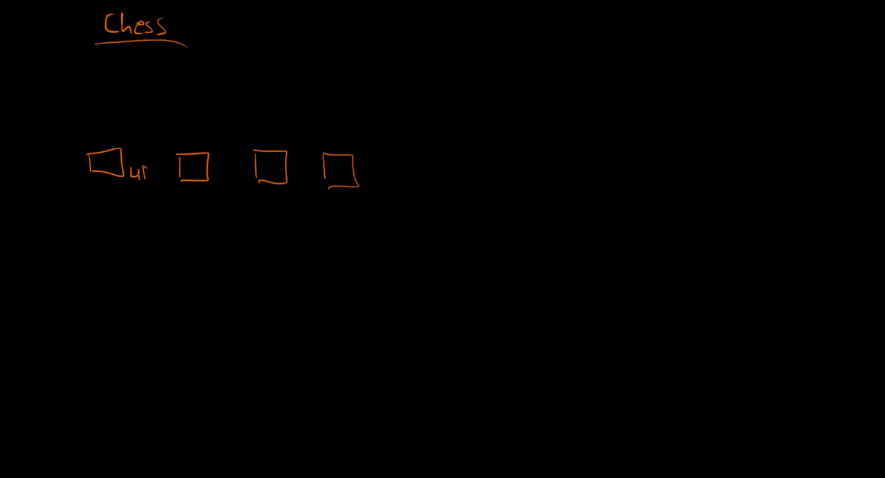
pyautogui.write('AI')
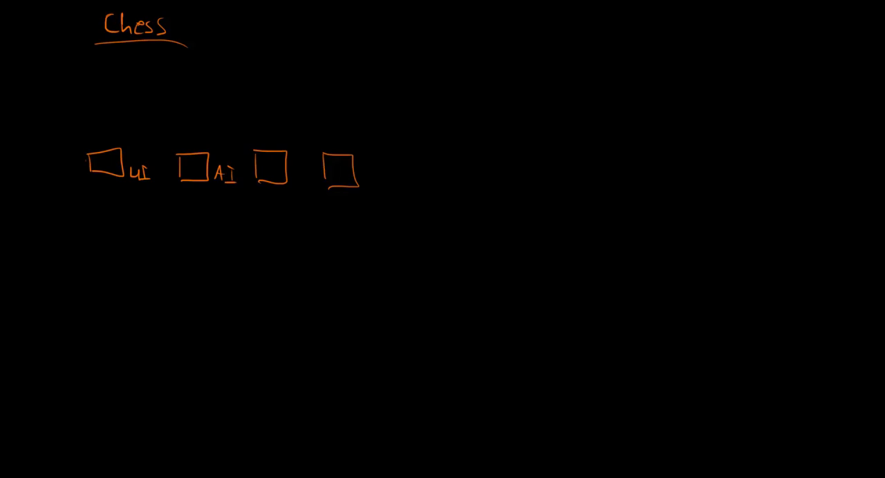
pyautogui.write('Server')
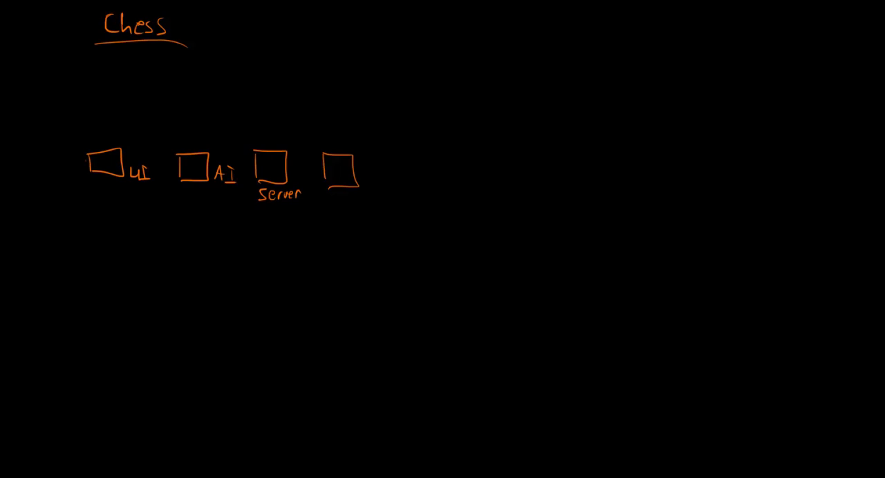
pyautogui.write('g')
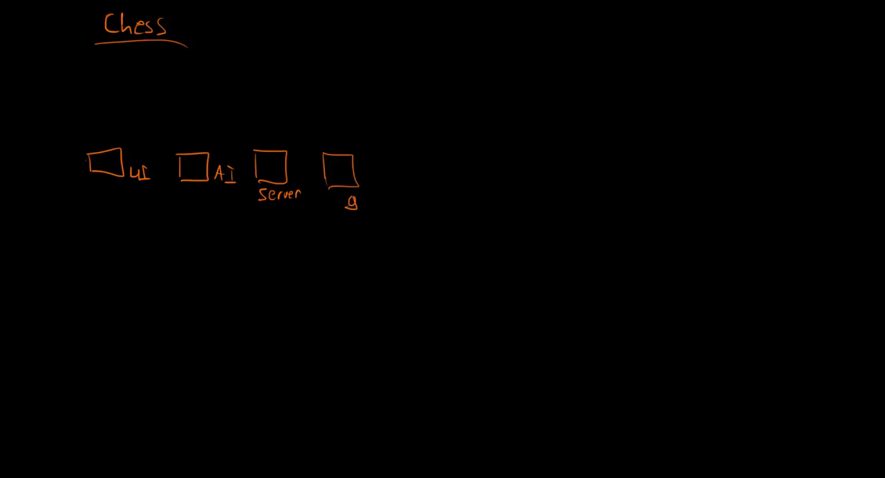
pyautogui.write('ames')
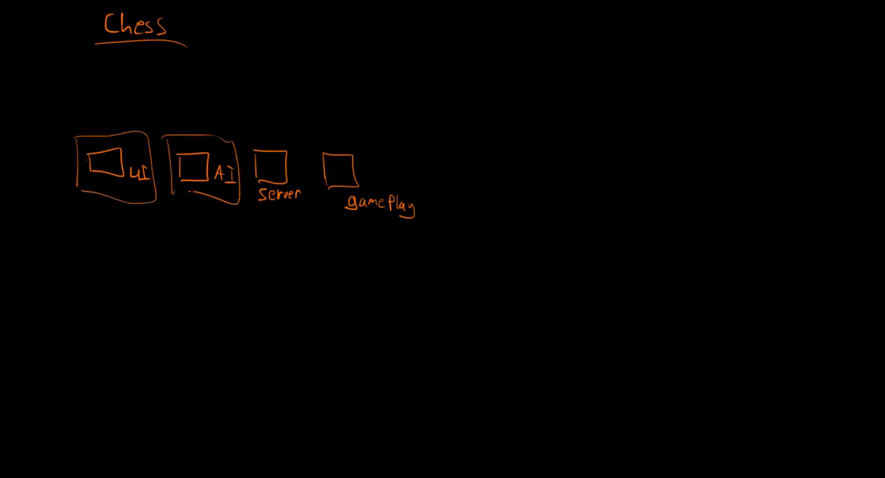
# - Draw larger frames around the UI/AI pair and the Server/gamePlay pair of boxes
pyautogui.moveTo(248, 125); pyautogui.dragTo(307, 214)
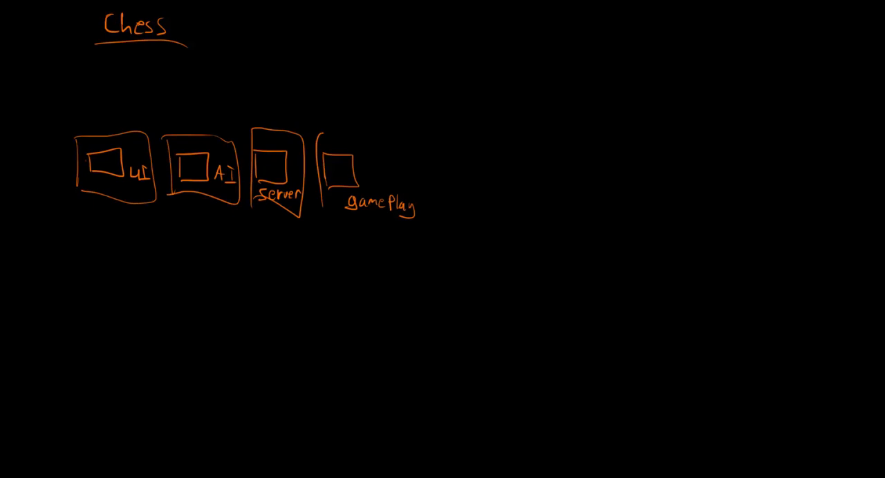
pyautogui.moveTo(318, 132); pyautogui.dragTo(421, 228)
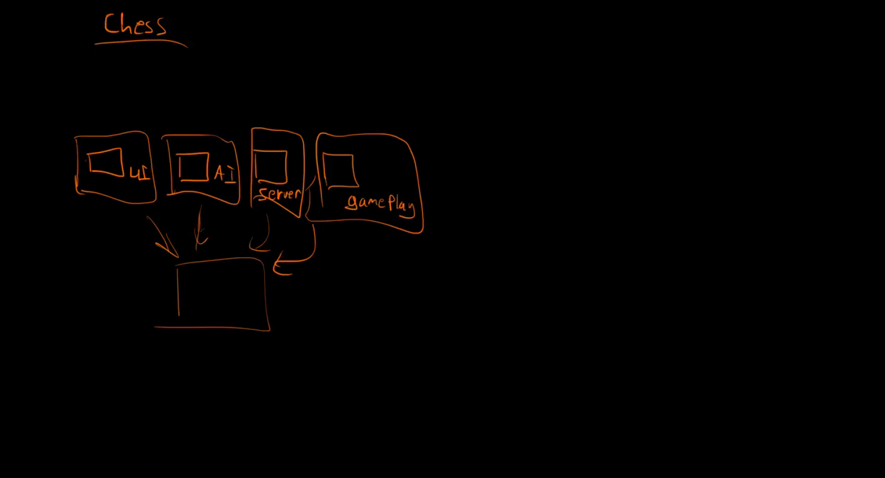
# - Write UI, AI, Server and Game inside the shared box, then a green 'Git' heading to the right
pyautogui.write('UI')
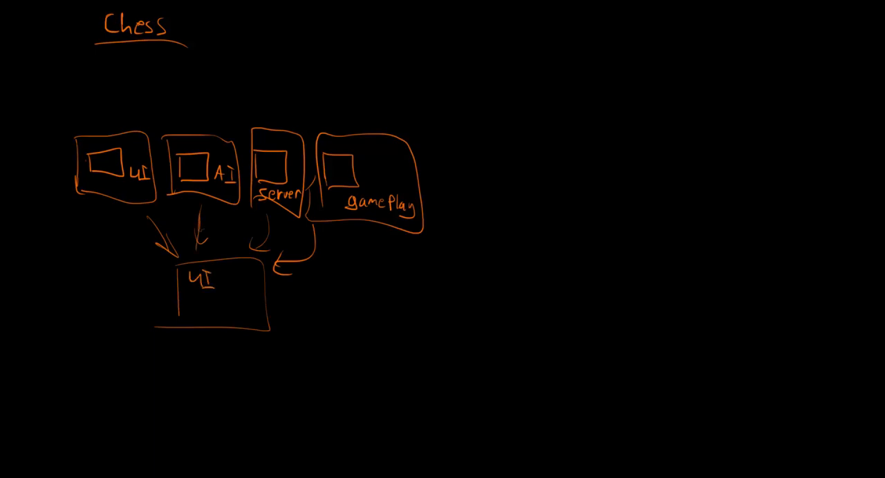
pyautogui.write('AI')
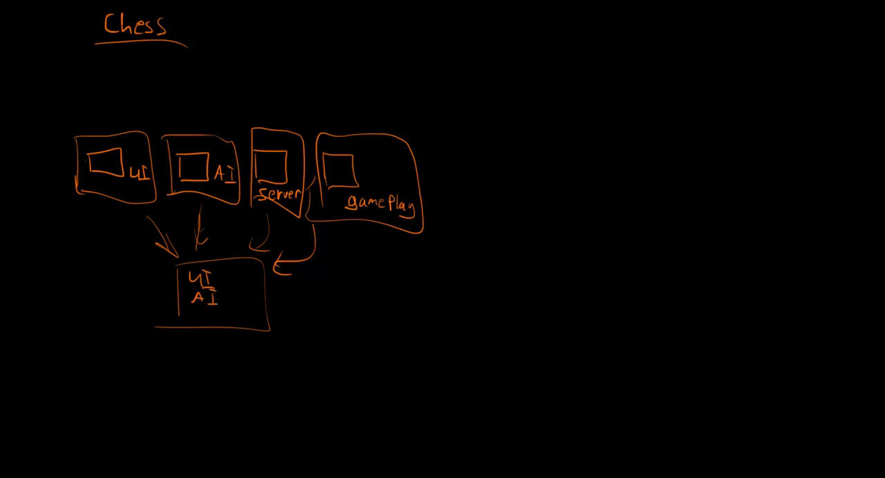
pyautogui.write('Server')
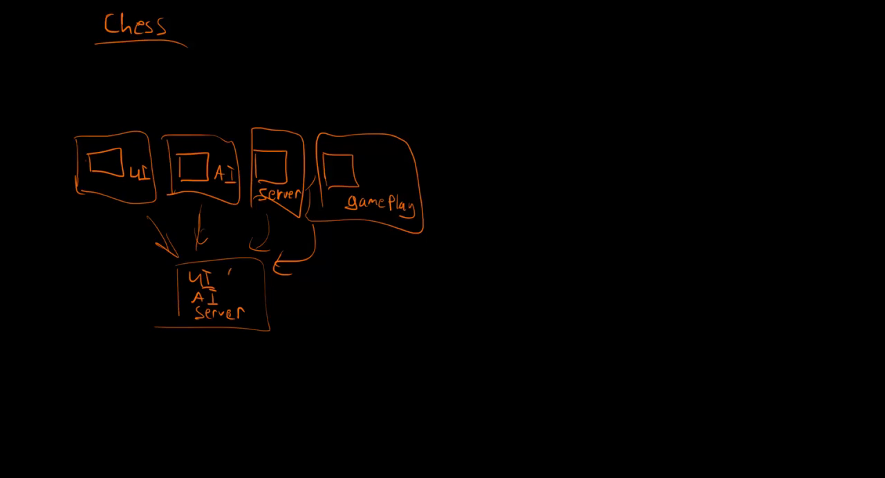
pyautogui.write('Game')
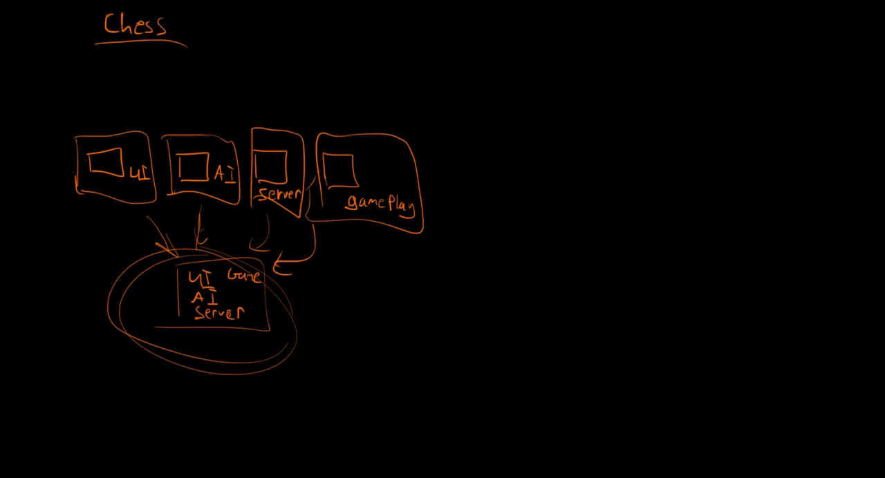
pyautogui.write('Git')
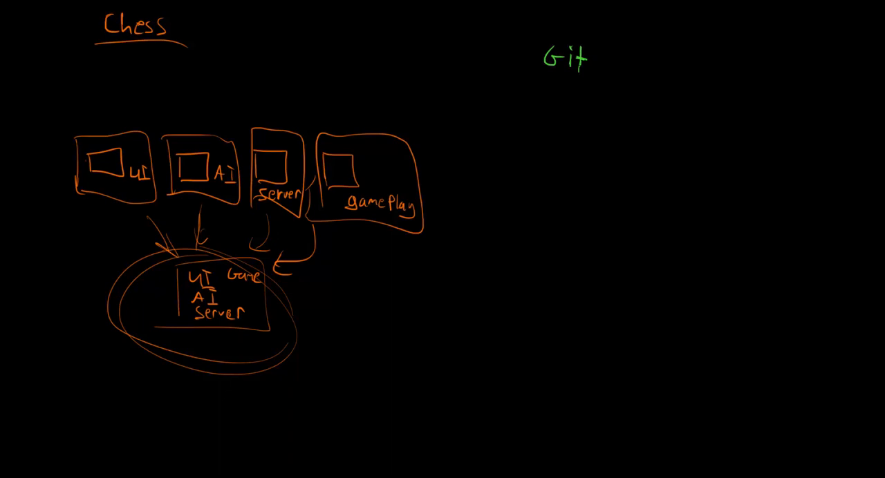
# - Underline the green 'Git' heading to start the new section
pyautogui.moveTo(538, 79); pyautogui.dragTo(608, 81)
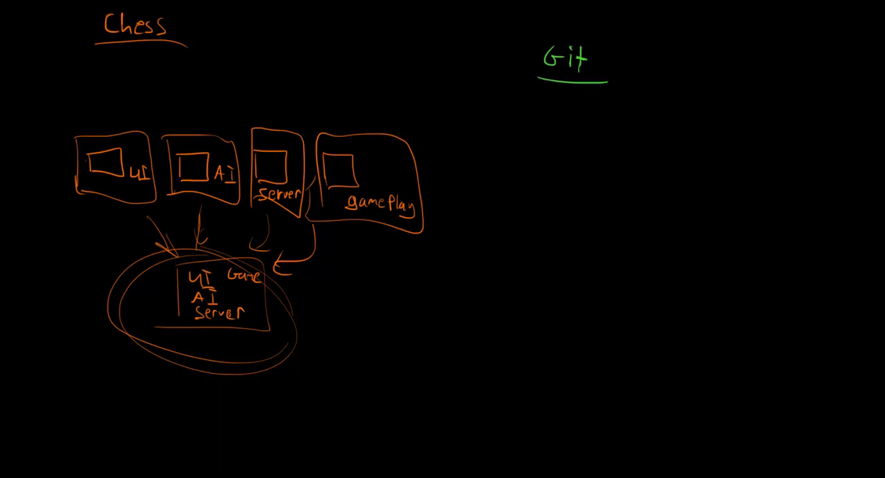